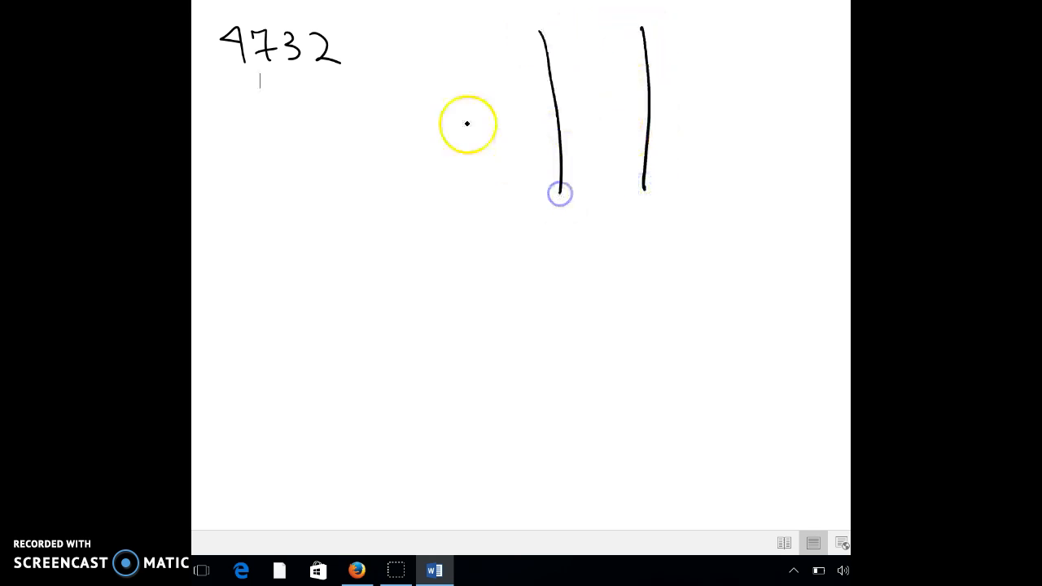
- Ink a column divider, the heading underline, and the box for 60 in the 60¹ column
drag(446, 21, 466, 167)
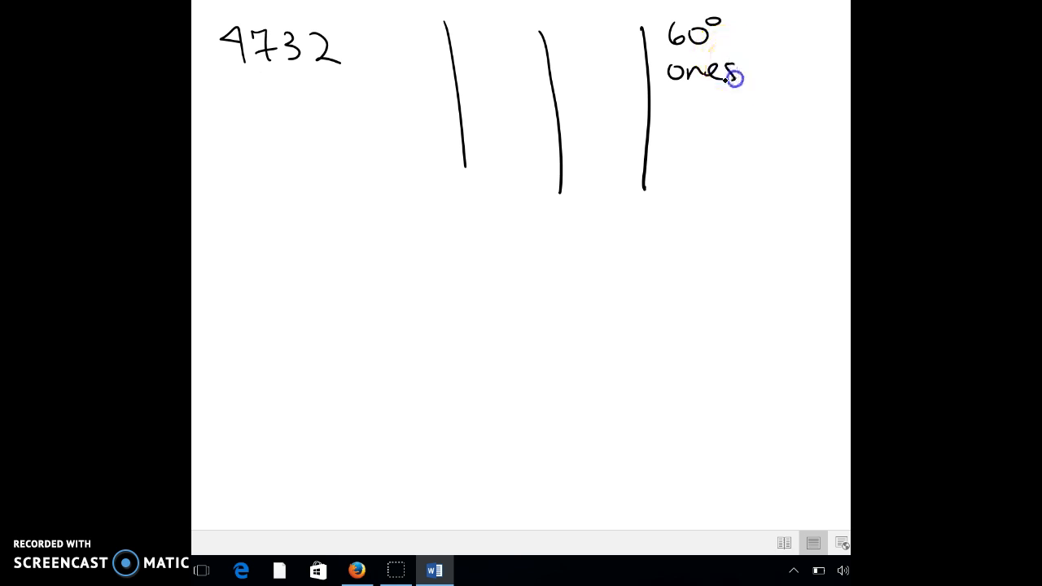
drag(407, 51, 757, 45)
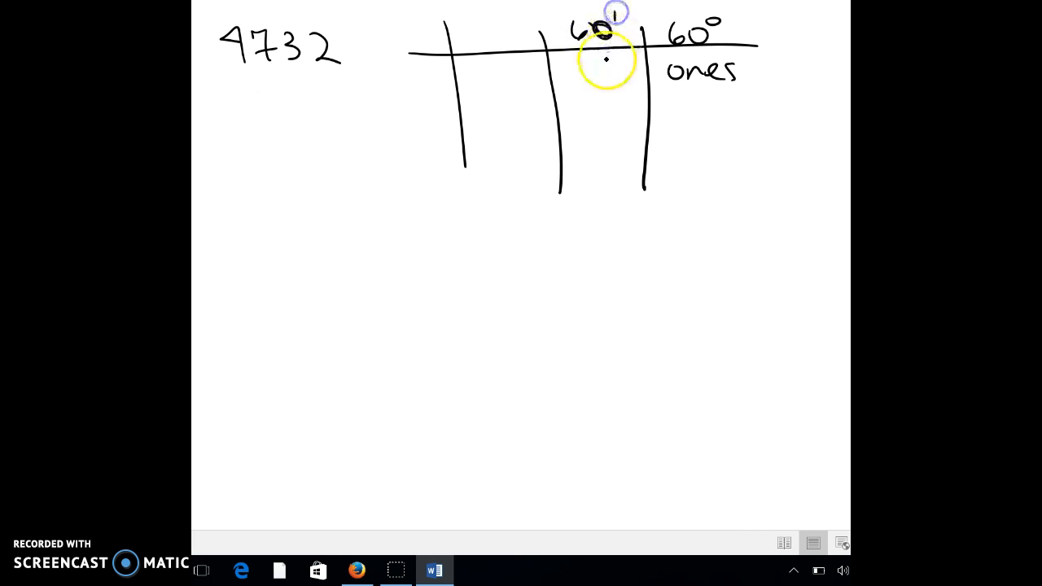
drag(594, 65, 627, 146)
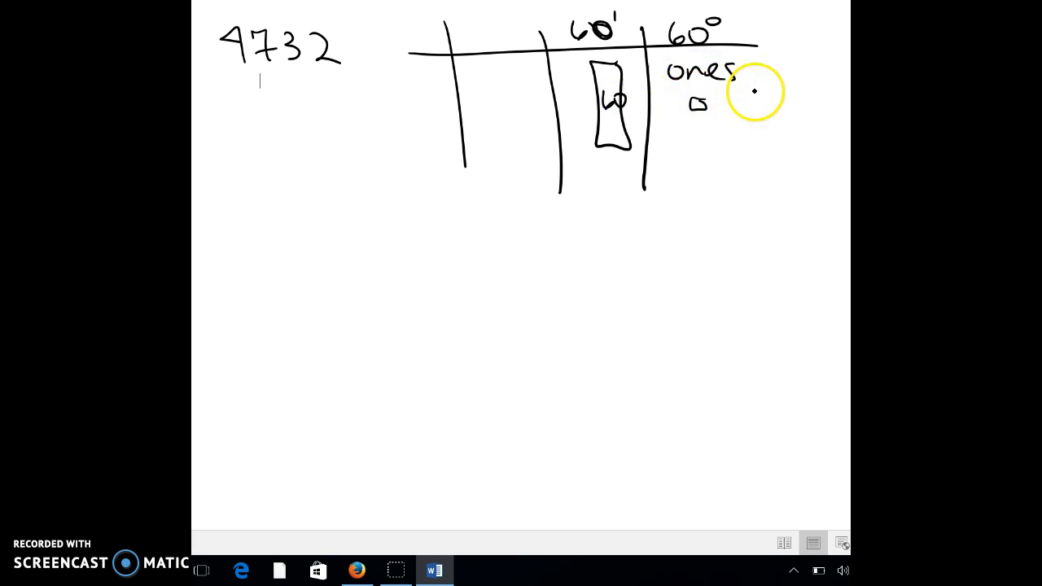
mouse_move(473, 27)
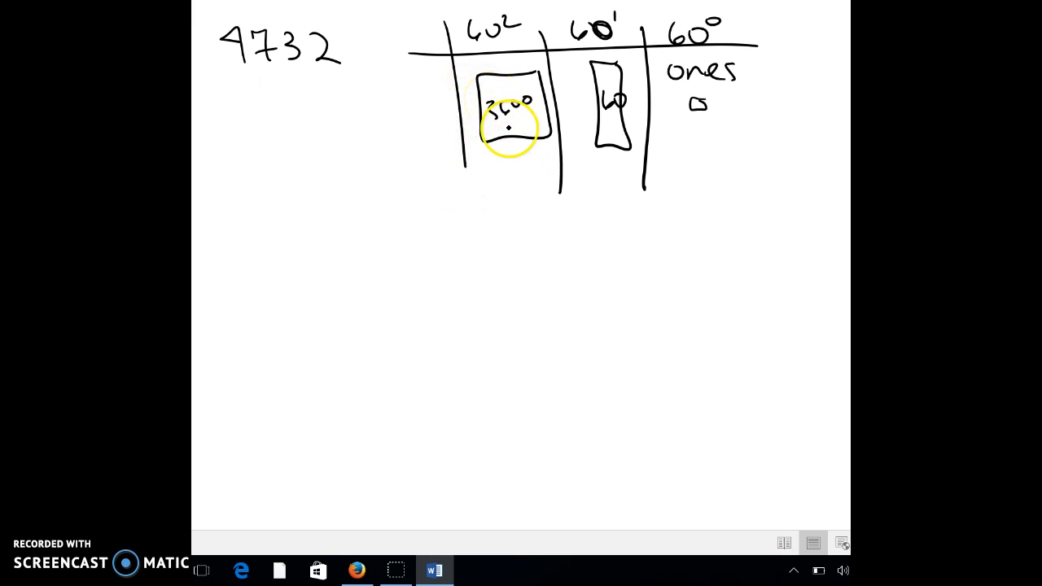
- Ink a stroke across the chart, then subtract 3600 from 4732 beneath it
drag(508, 131, 236, 53)
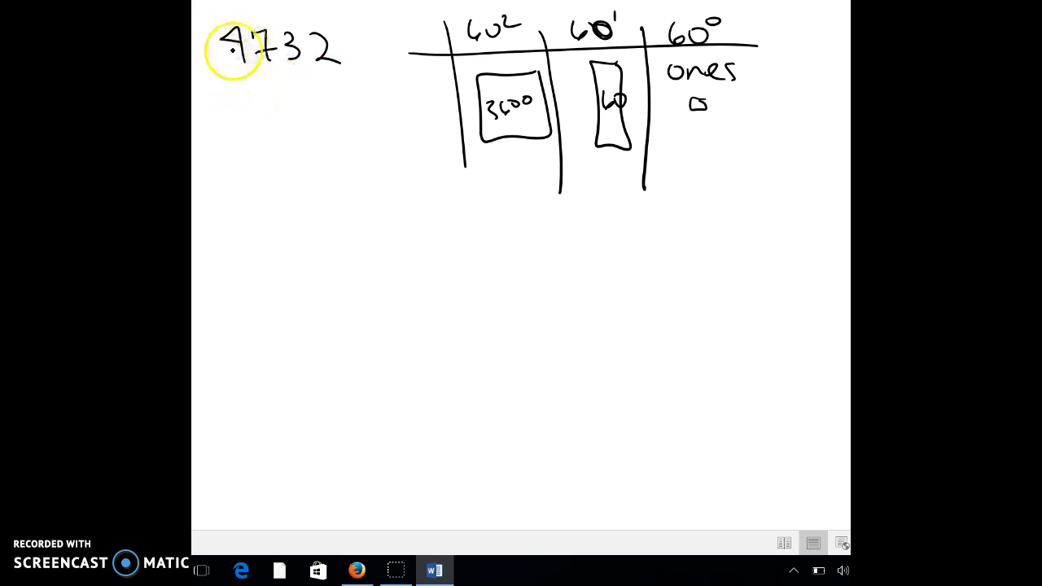
mouse_move(233, 85)
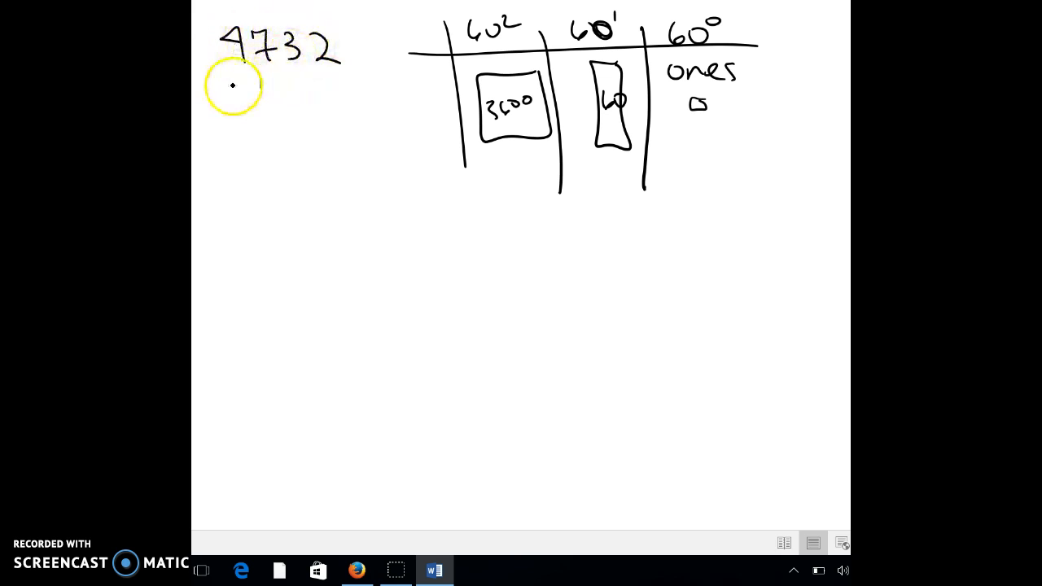
drag(513, 177, 519, 205)
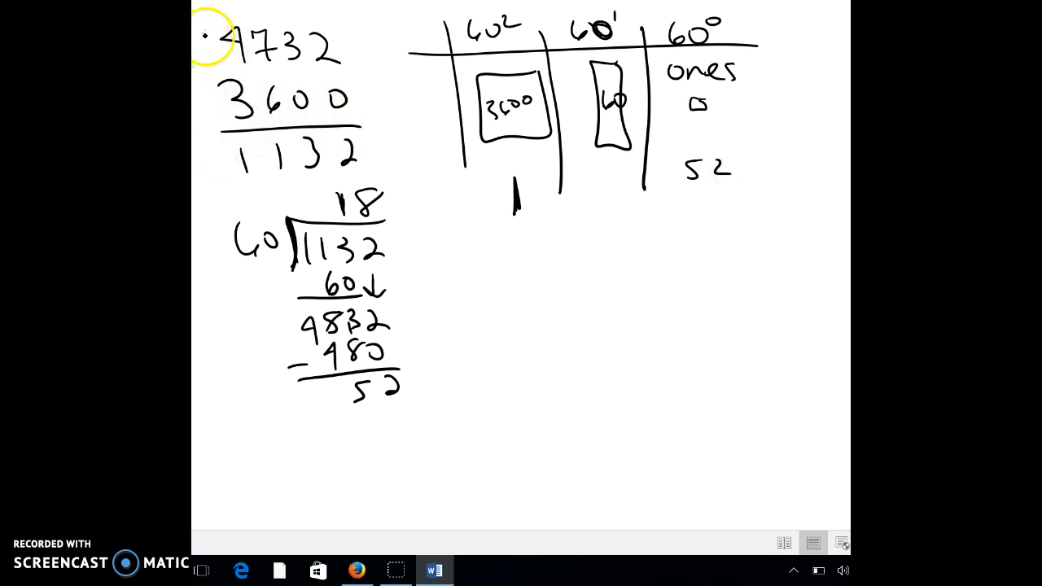
mouse_move(309, 15)
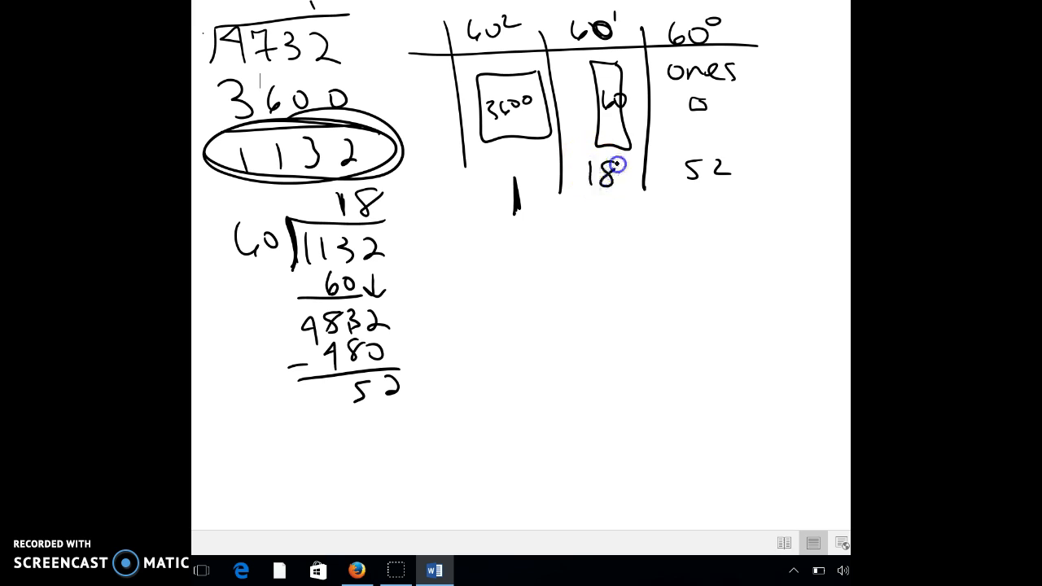
- Circle remainder 52, ink wedges for 52, 18 and 1, and circle the numeral
drag(407, 375, 350, 432)
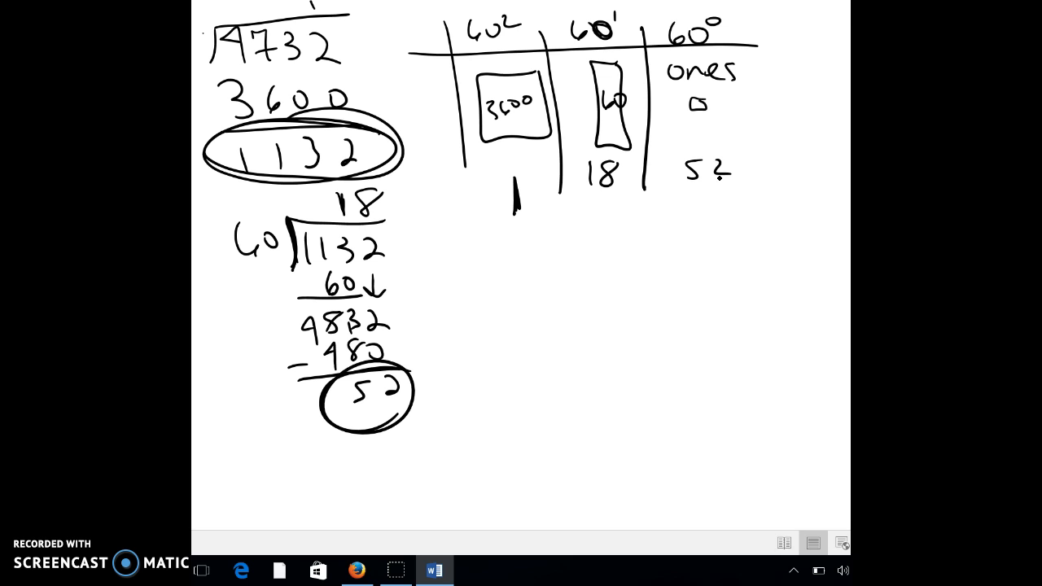
drag(562, 151, 570, 232)
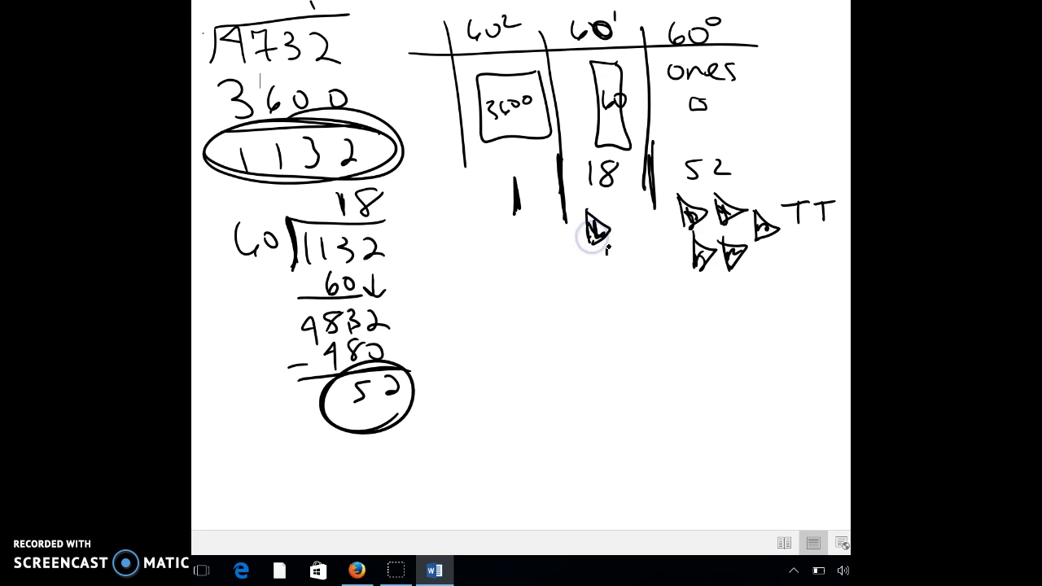
drag(586, 252, 651, 252)
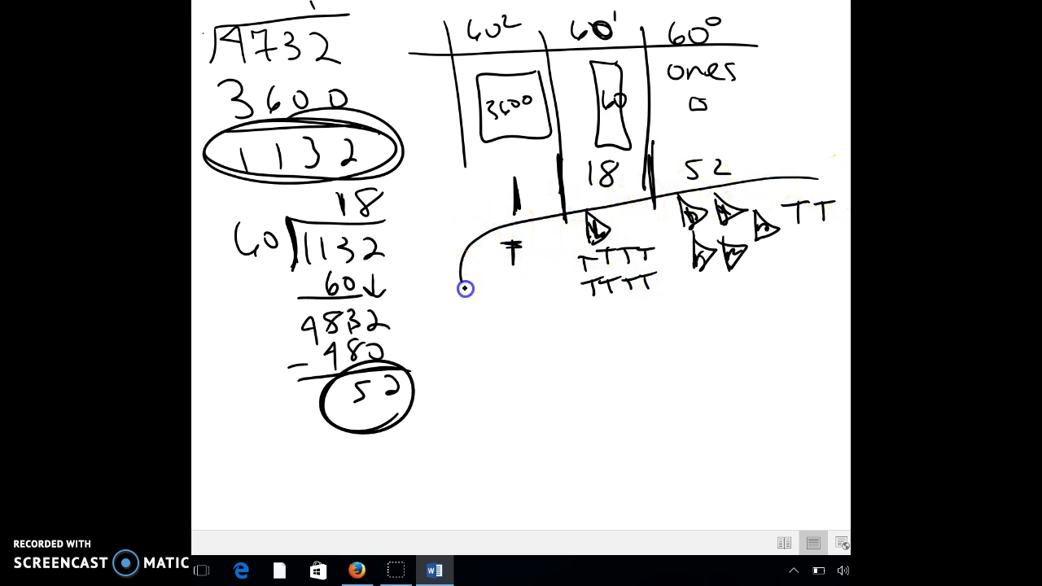
drag(464, 285, 814, 179)
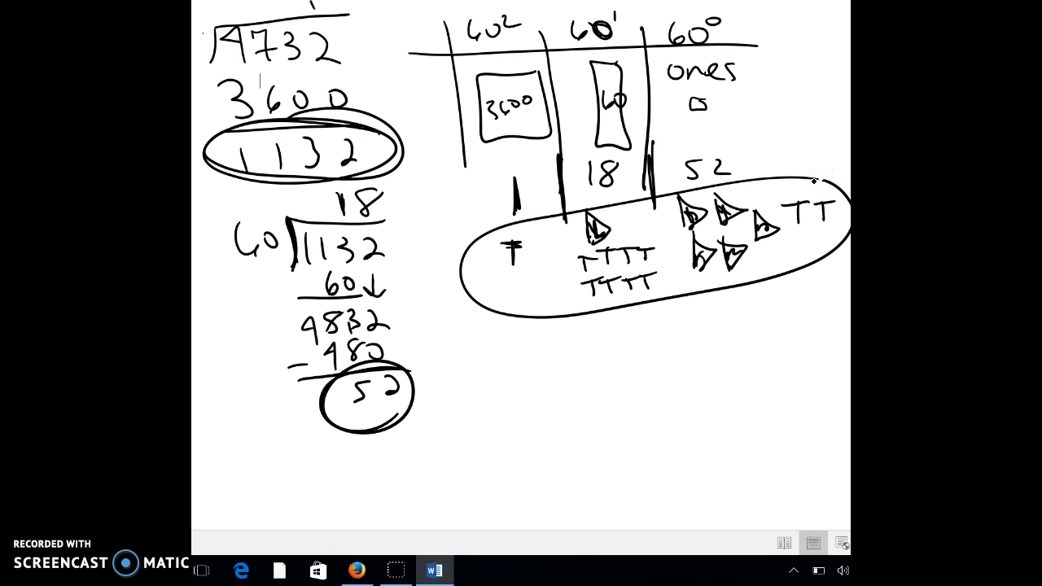
click(626, 248)
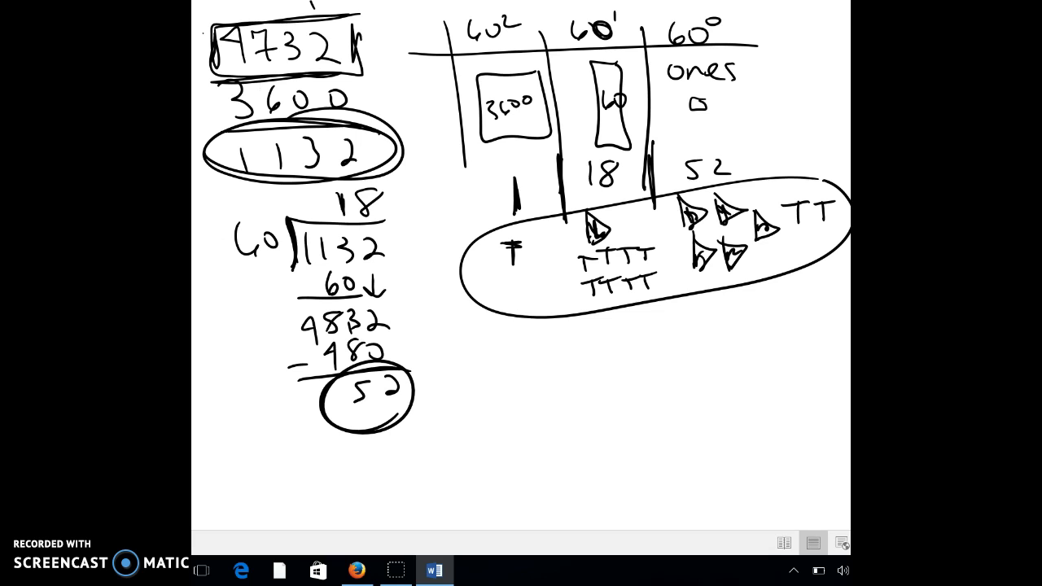
- Lower on the page, ink wedge groups for 11, 4 and 30 and bracket them
scroll(down, 3)
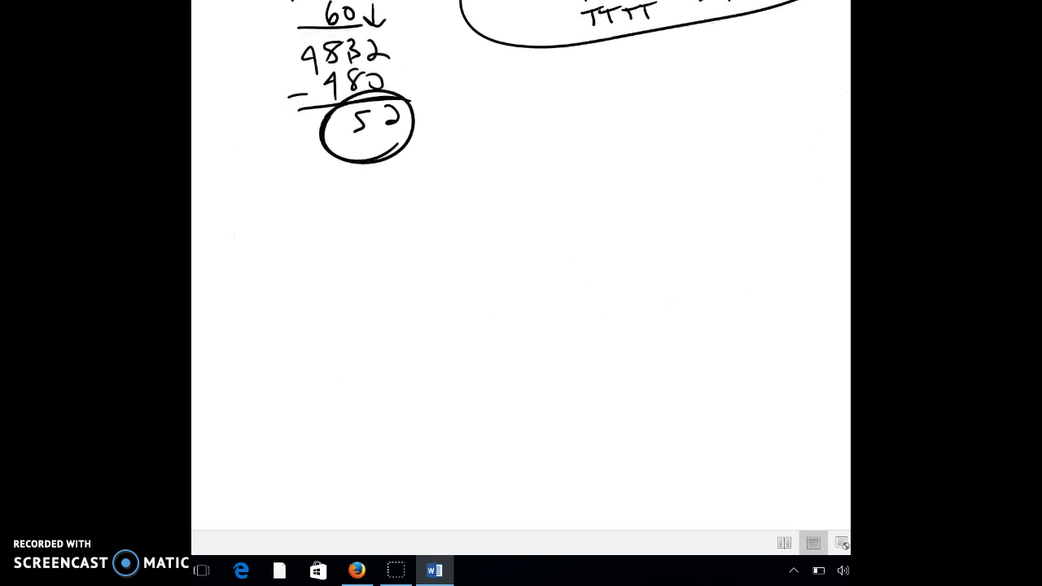
drag(277, 199, 281, 236)
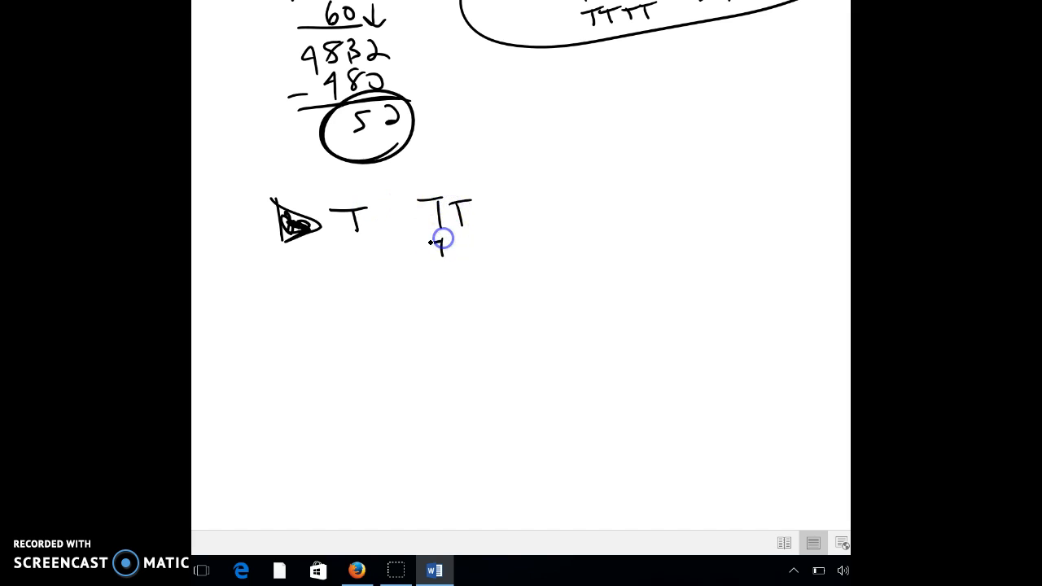
drag(444, 236, 562, 204)
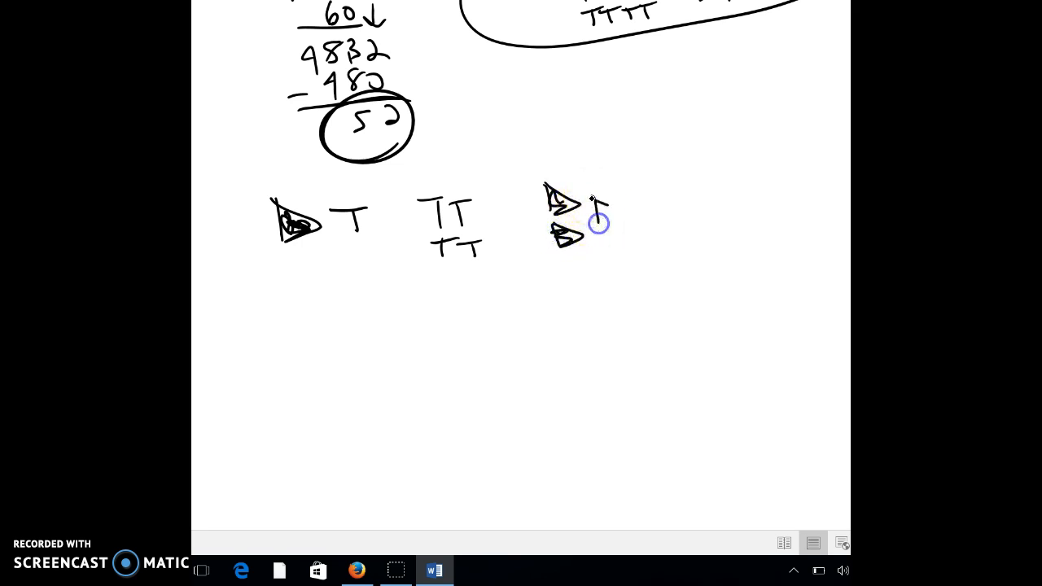
drag(594, 199, 627, 216)
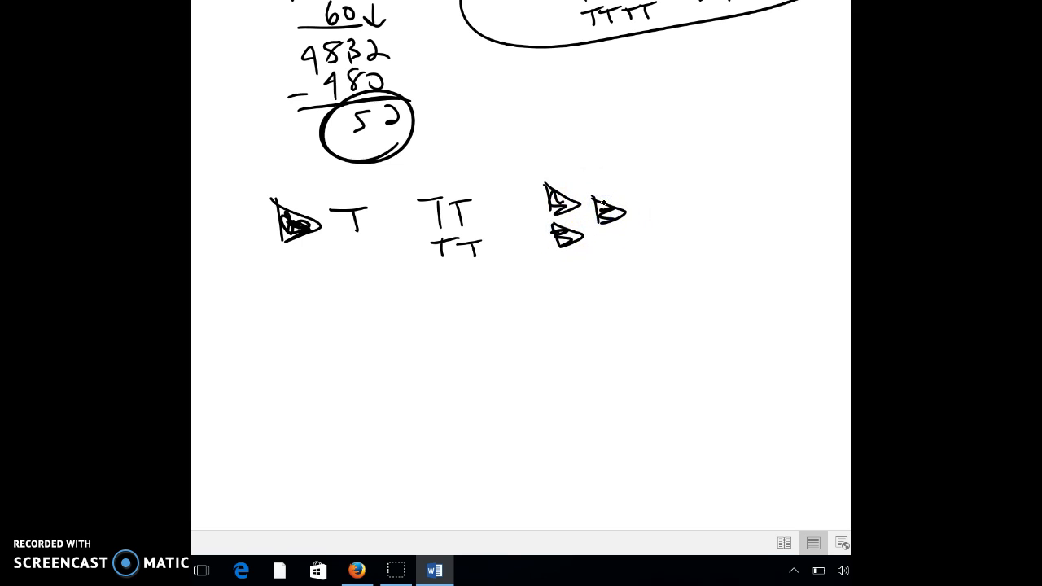
drag(261, 240, 363, 259)
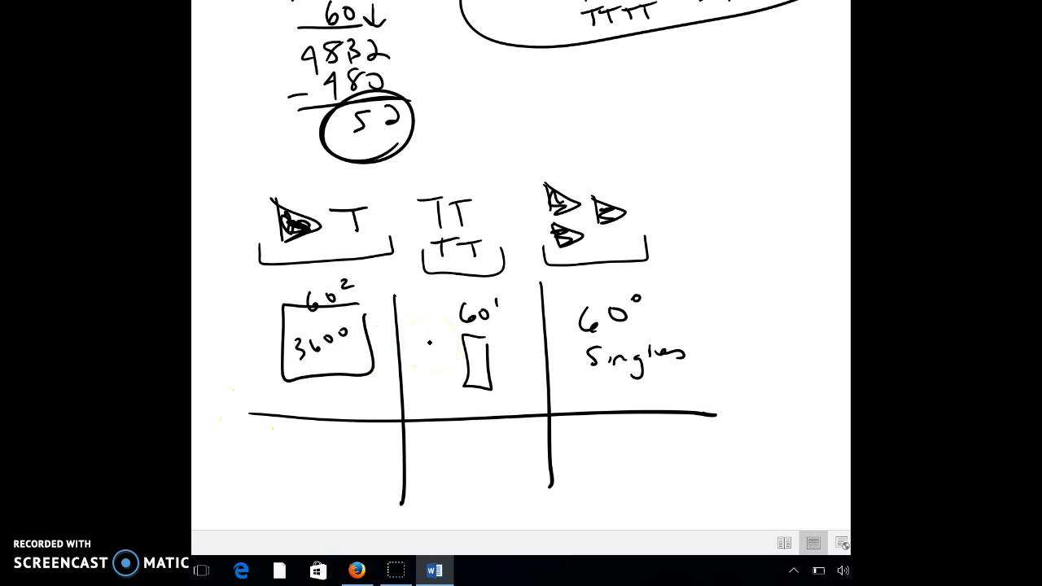
- Scroll down to the Babylonian numeral and its new 60², 60¹, 60⁰ chart
scroll(down, 3)
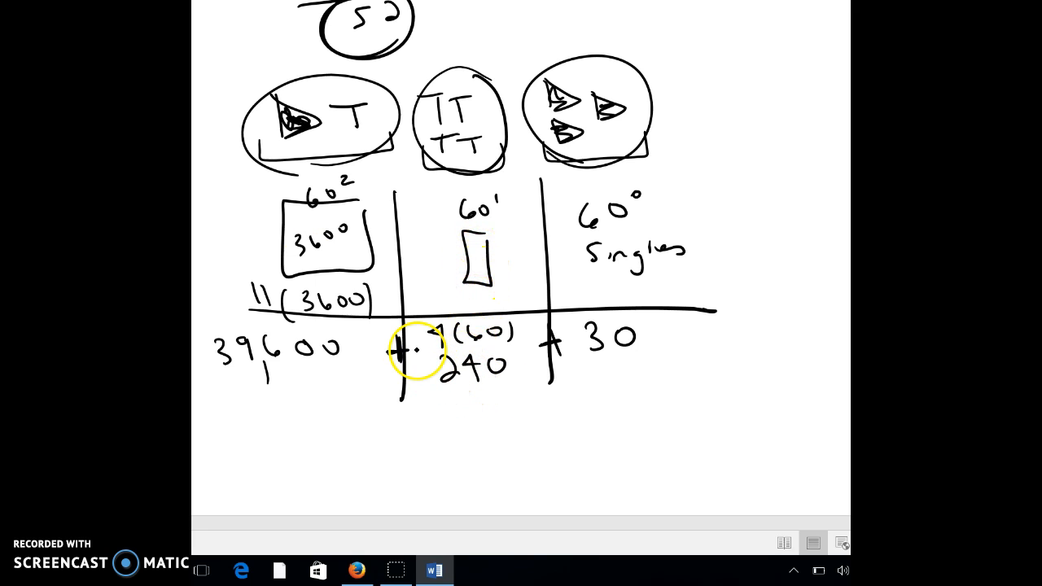
mouse_move(364, 316)
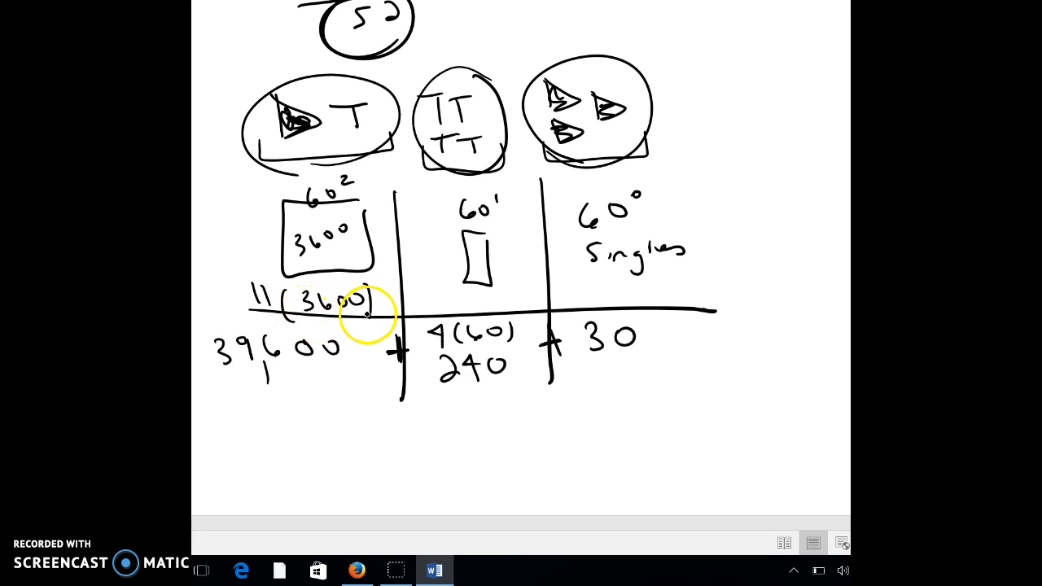
mouse_move(485, 407)
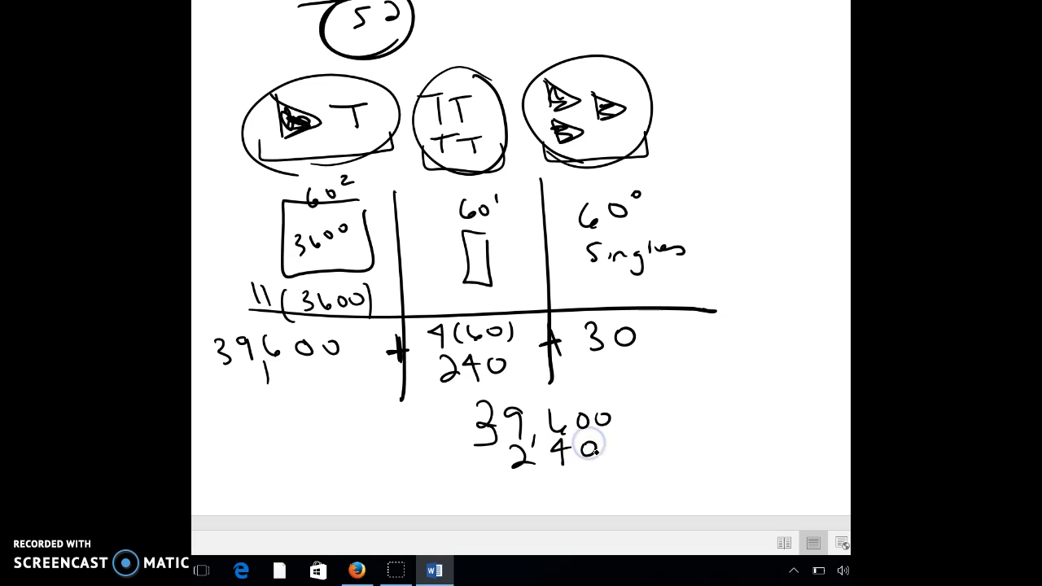
mouse_move(590, 444)
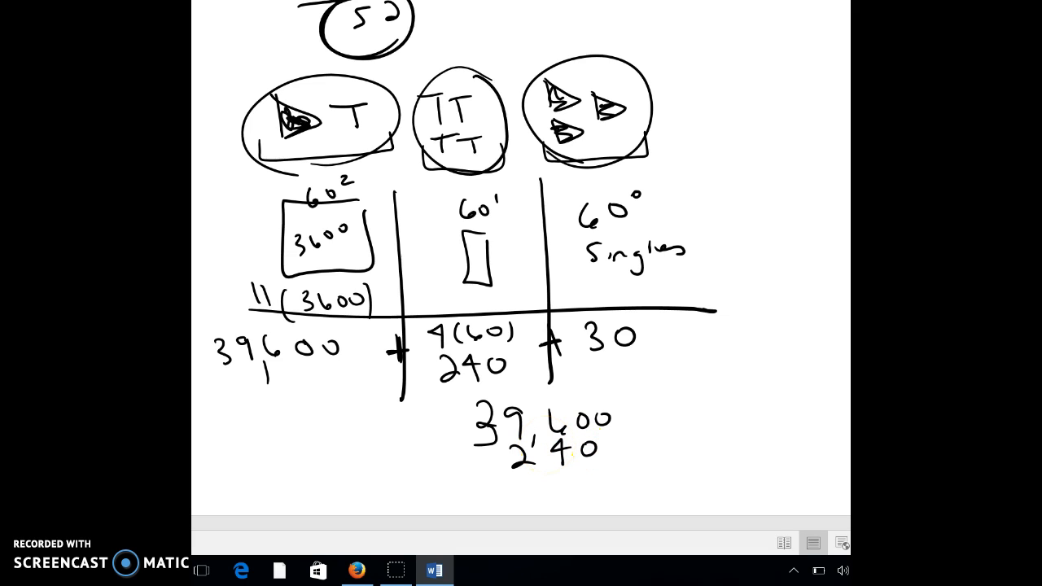